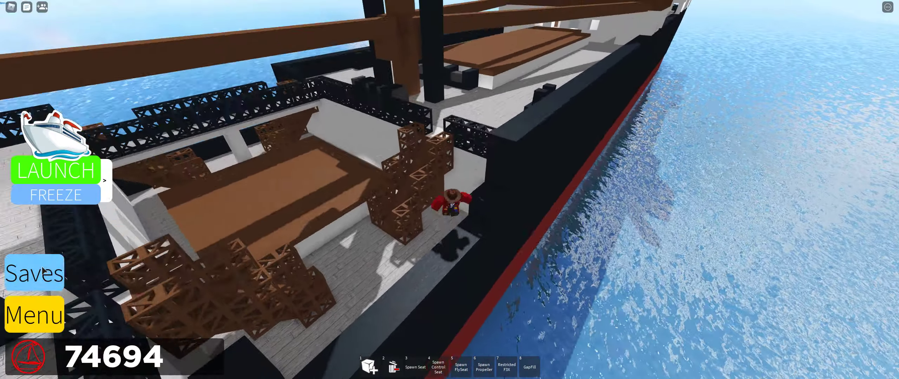
# - Save the steamship build to a save slot, confirming 14,882 parts saved
pyautogui.click(33, 272)
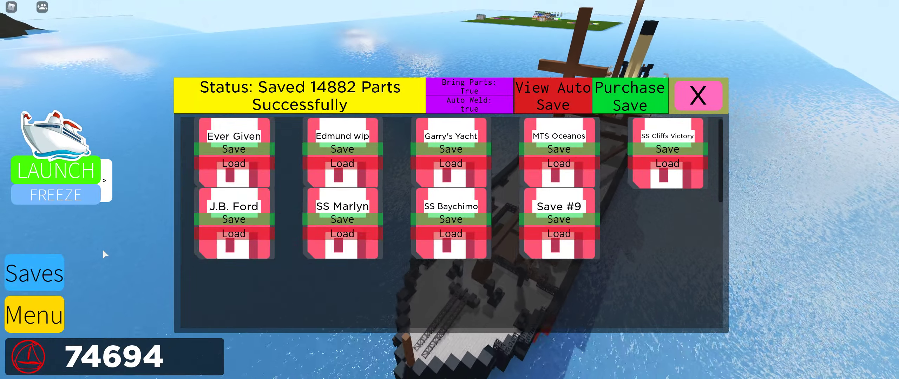
pyautogui.click(698, 95)
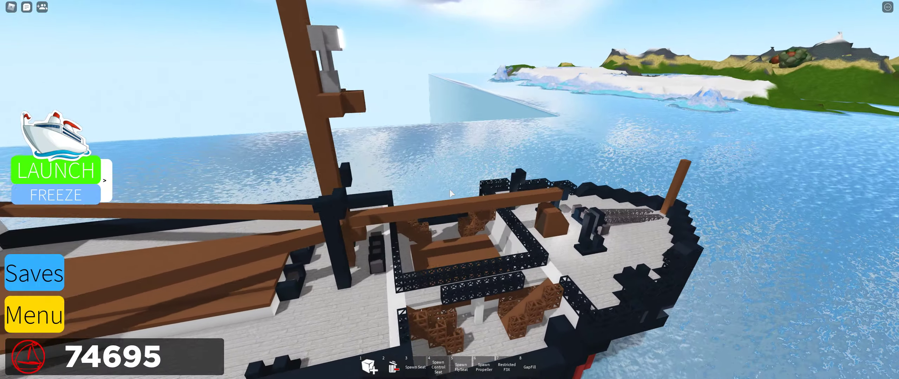
pyautogui.moveTo(450, 194)
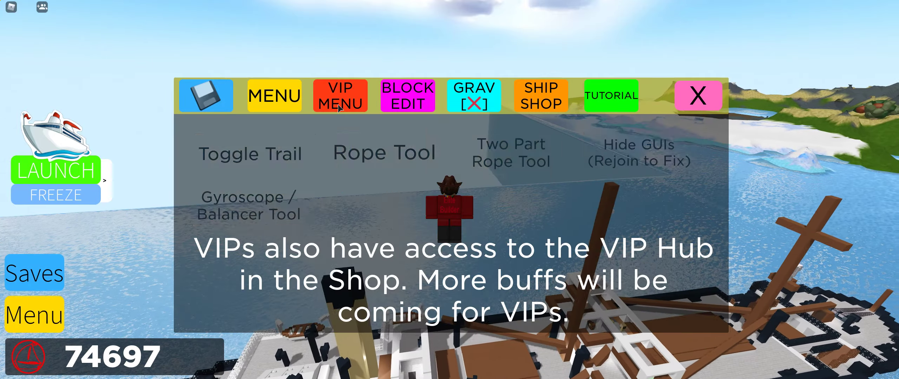
# - Place a balancing gyroscope so the steamship floats upright on the sea
pyautogui.click(697, 96)
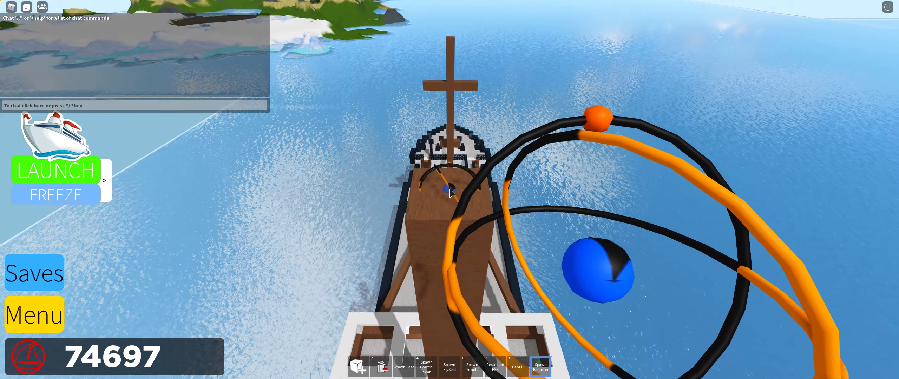
pyautogui.click(539, 367)
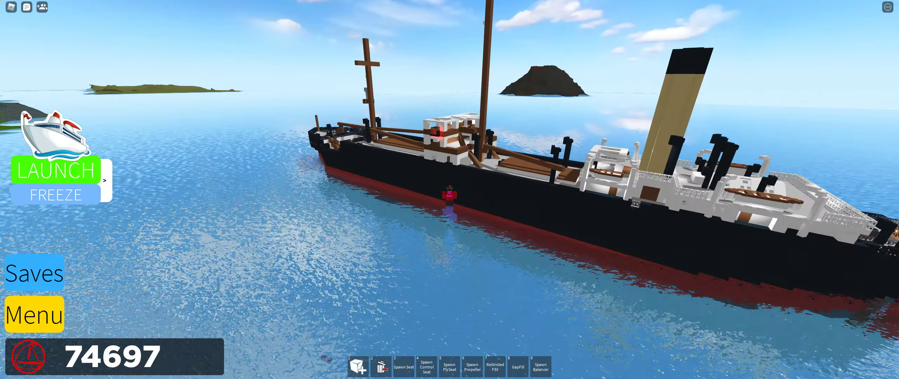
# - Swim the avatar down beside the steamship's red lower hull
pyautogui.click(493, 367)
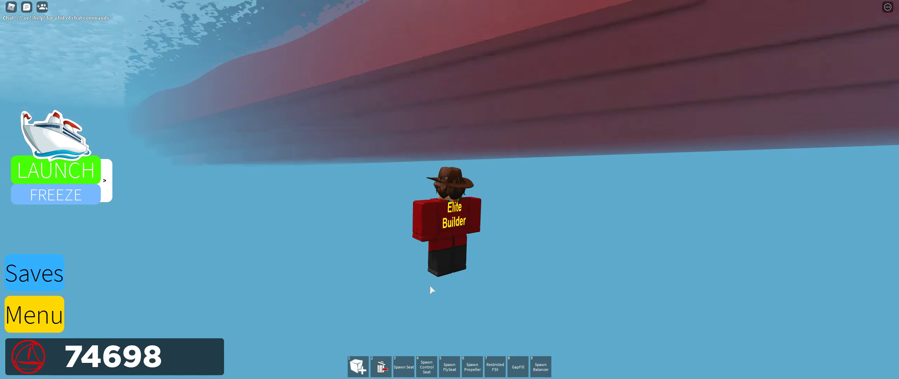
pyautogui.click(493, 367)
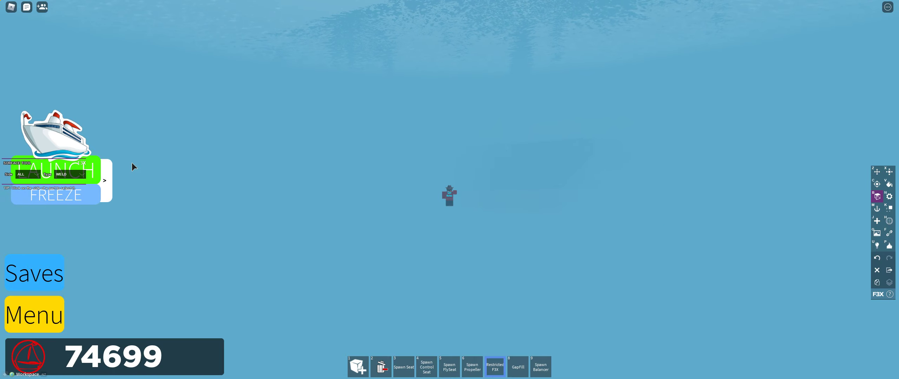
pyautogui.click(887, 196)
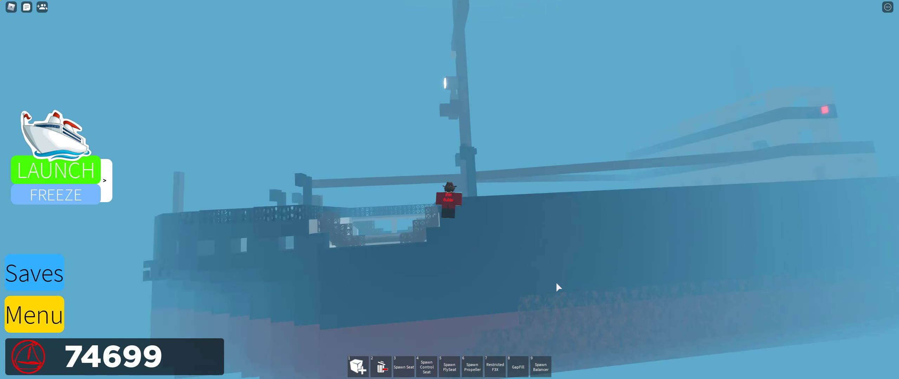
pyautogui.click(55, 170)
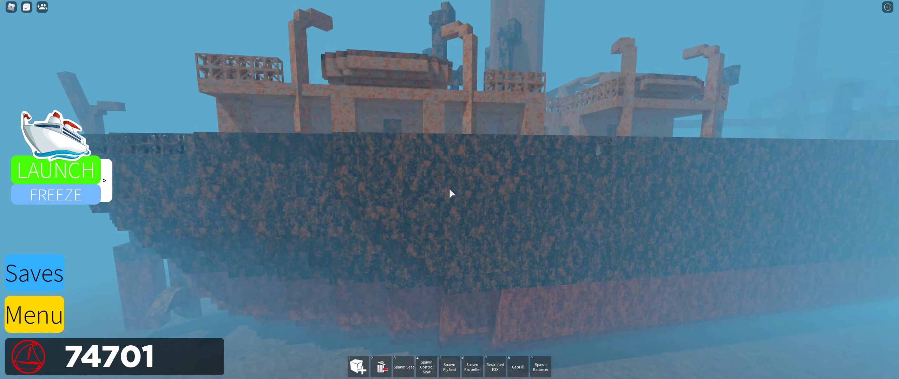
# - Finish coating the hull, cranes and deckhouses in corroded metal
pyautogui.click(380, 367)
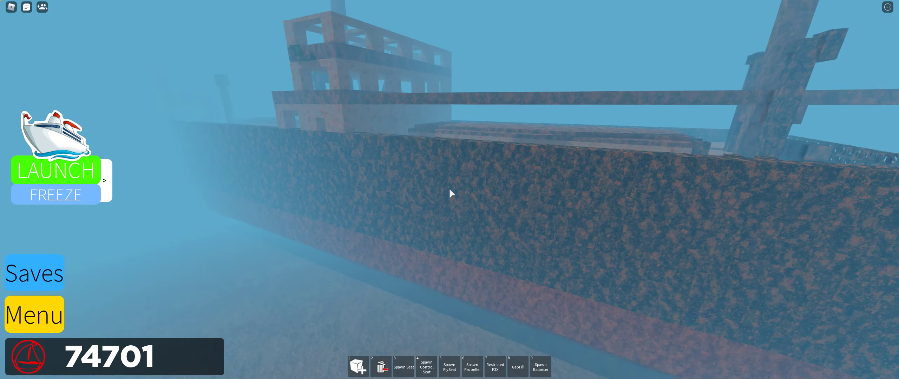
# - Equip the build hammer above the wreck's decaying superstructure
pyautogui.click(380, 367)
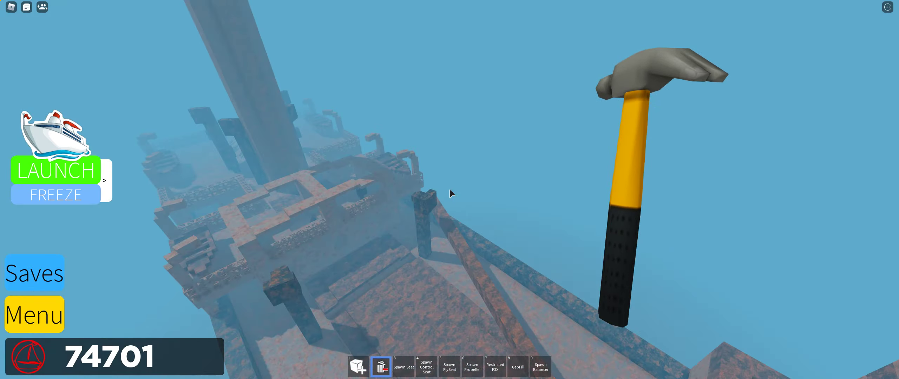